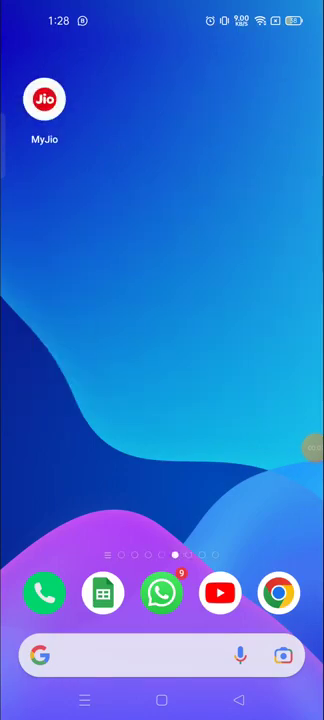
Step: Swipe to the home-screen page showing KUKU FM, Instagram, JioJoin and Jumbo
scroll(left, 3)
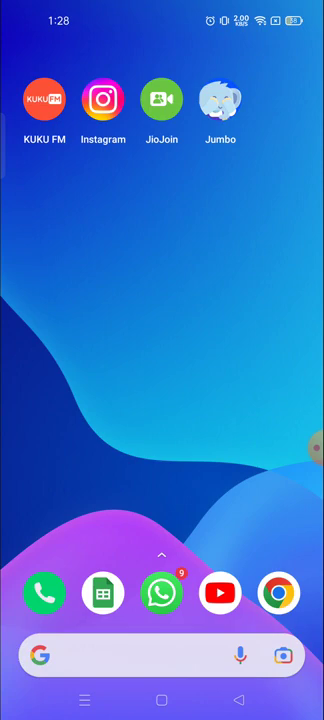
Step: Launch Instagram and reach the profile options menu where Settings is listed
click(102, 100)
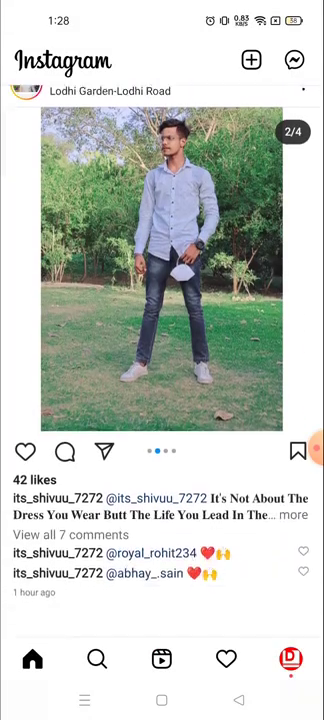
scroll(up, 3)
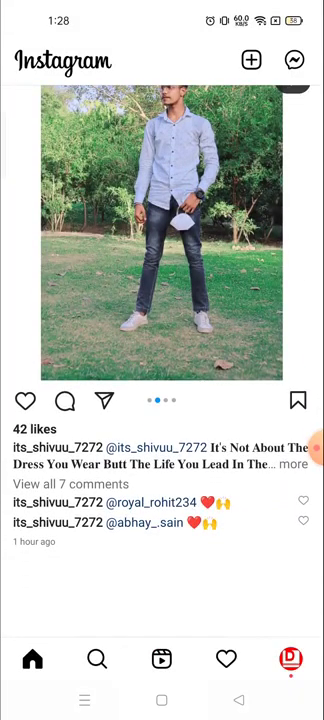
click(296, 658)
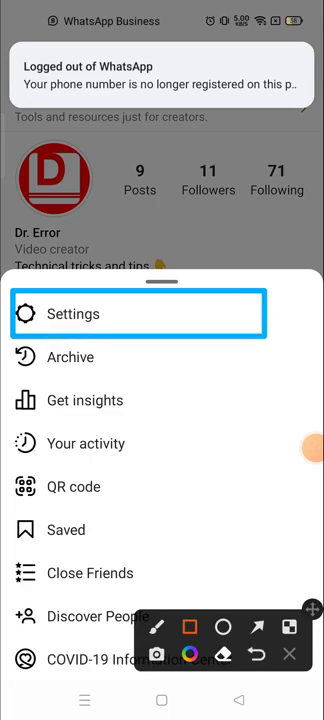
Step: Go through Settings and Notifications to the Messages and Calls notification page
click(70, 312)
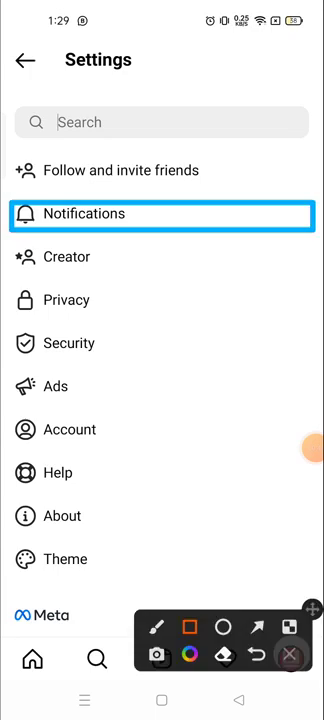
click(160, 212)
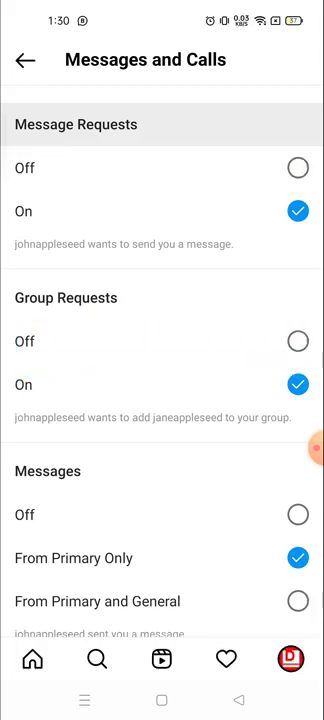
Step: Toggle Message Requests and Group Requests notifications Off, then set them back to On
click(296, 168)
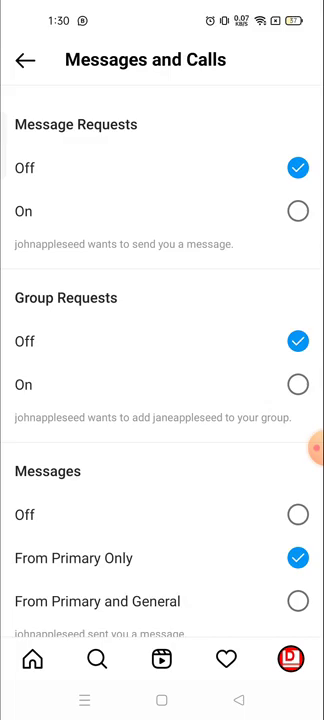
click(296, 212)
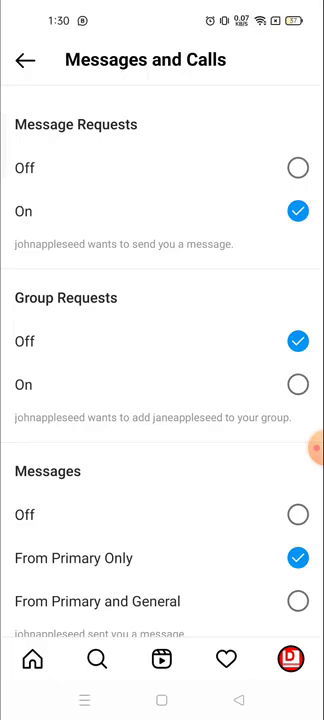
click(296, 384)
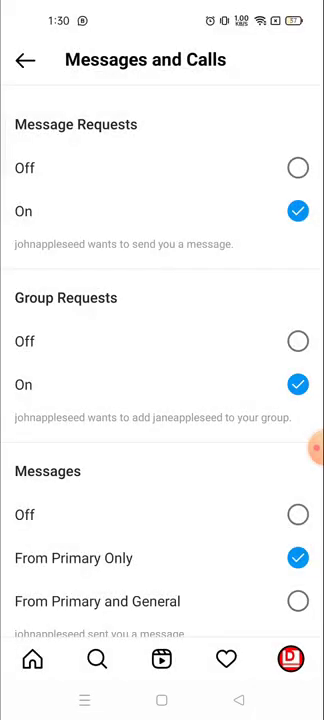
Step: Return from Messages and Calls to the main Settings list
click(24, 60)
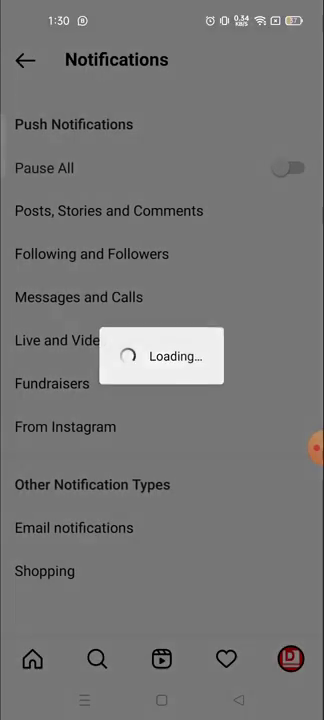
click(24, 60)
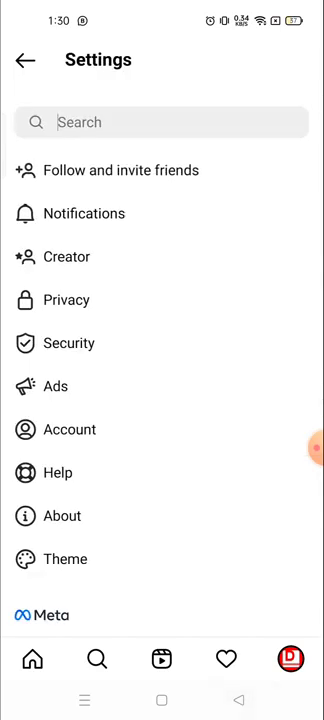